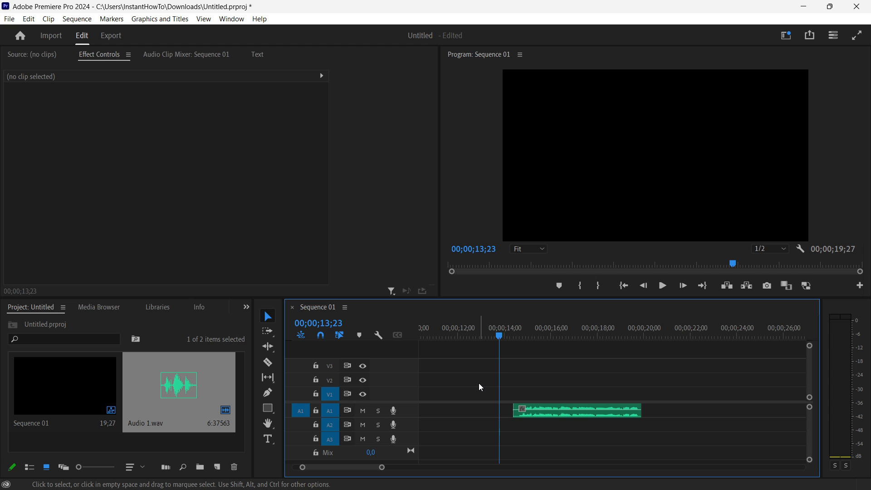
mouse_move(549, 377)
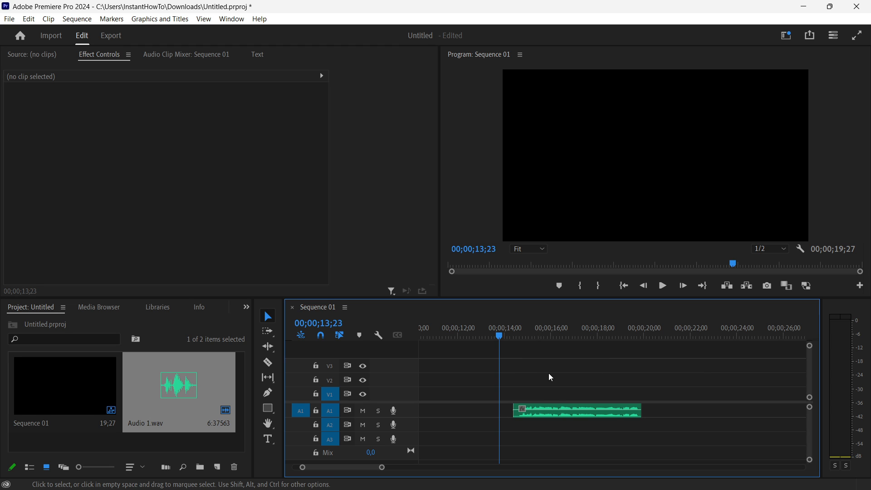
mouse_move(512, 379)
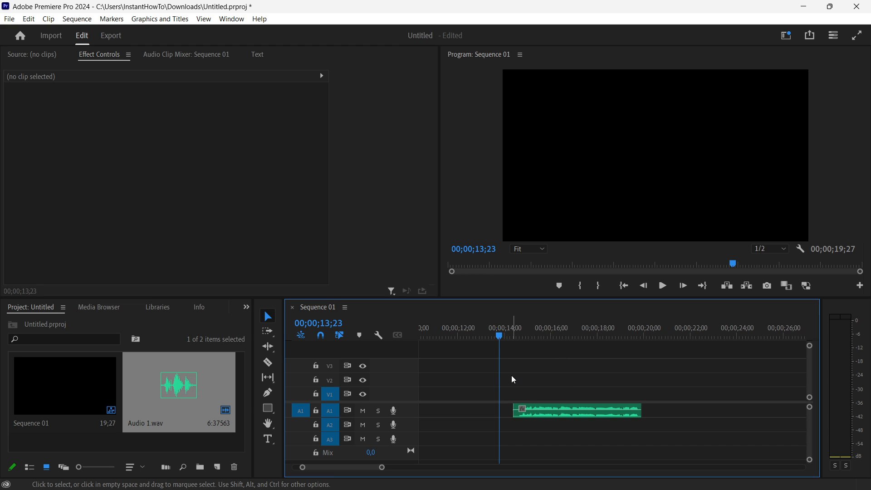
mouse_move(541, 399)
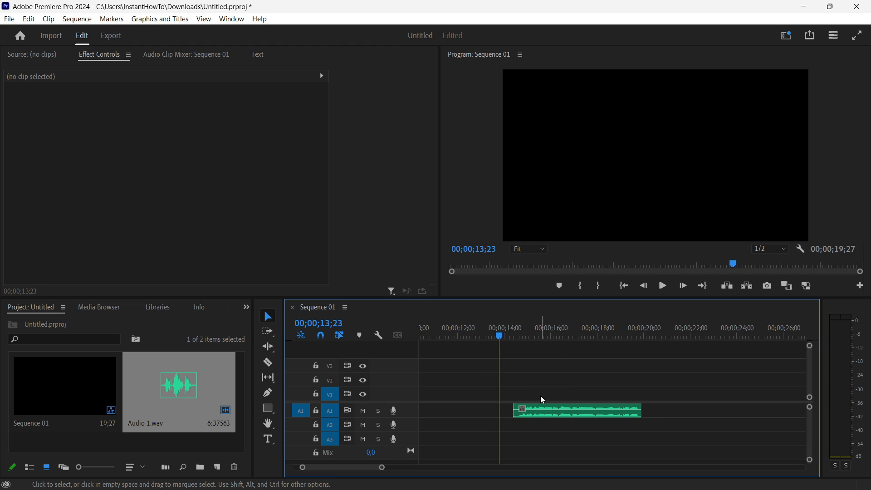
Select the Audio 1.wav clip and open the Effects library with its search box active
click(576, 410)
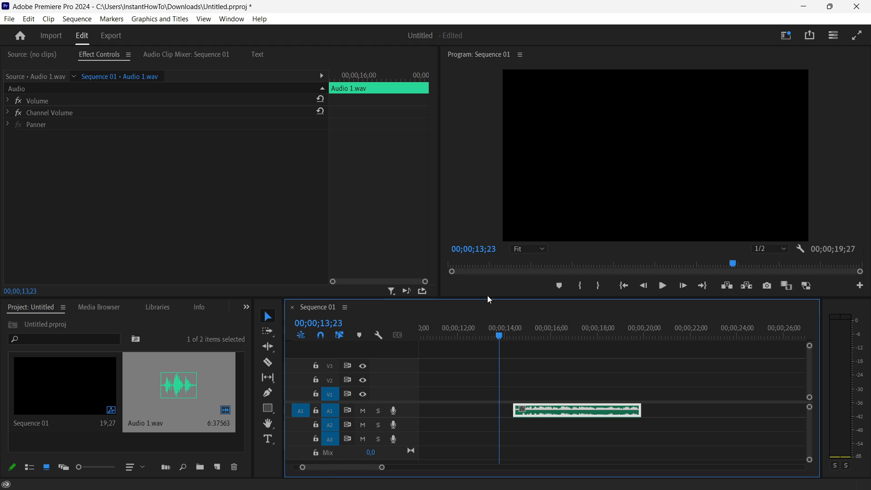
mouse_move(144, 221)
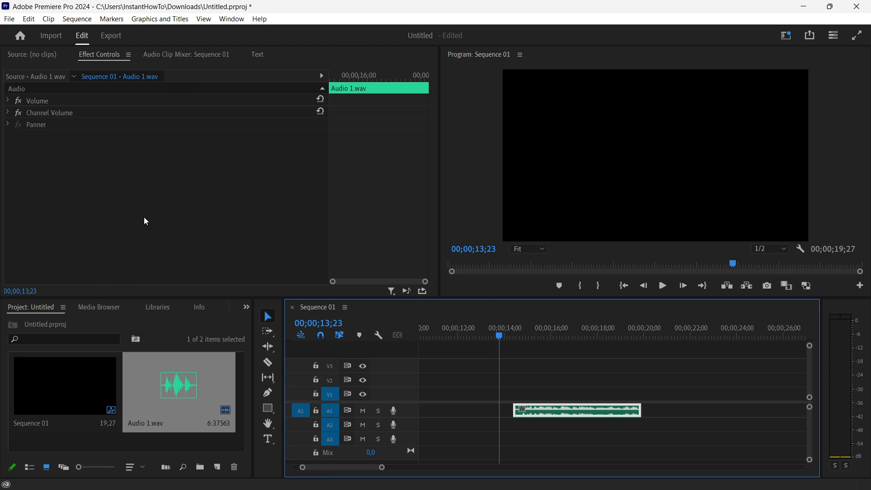
click(180, 307)
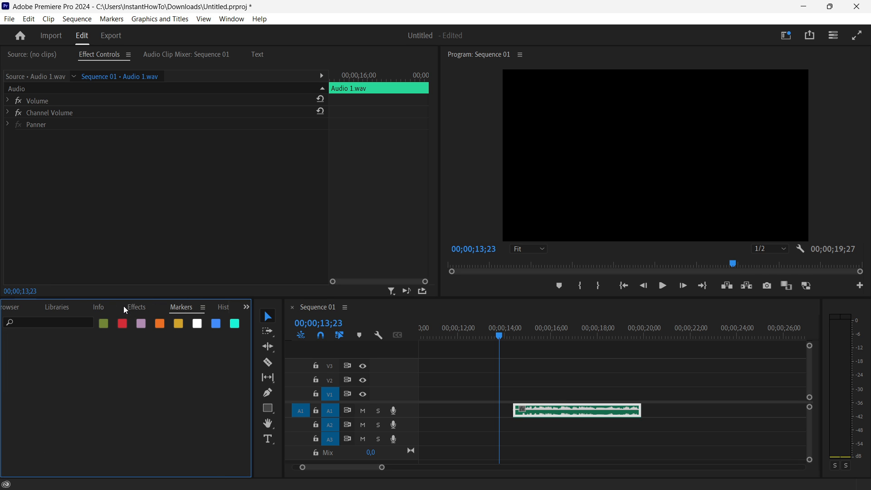
click(135, 307)
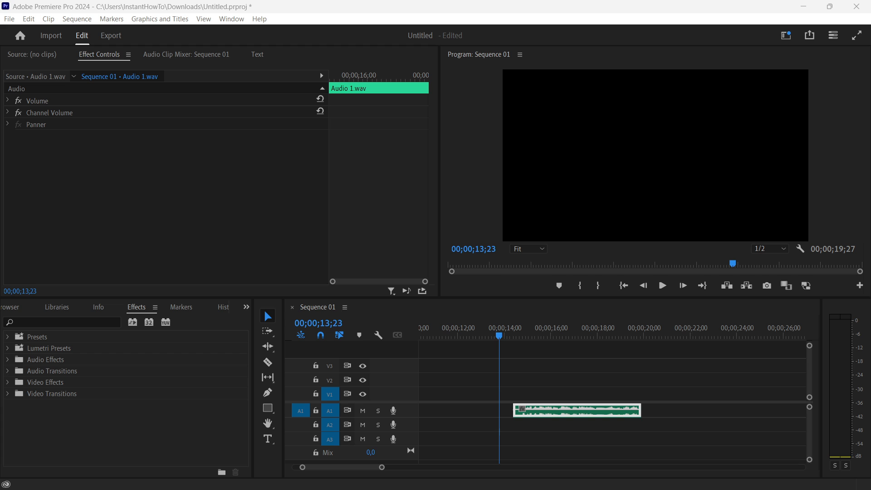
click(61, 322)
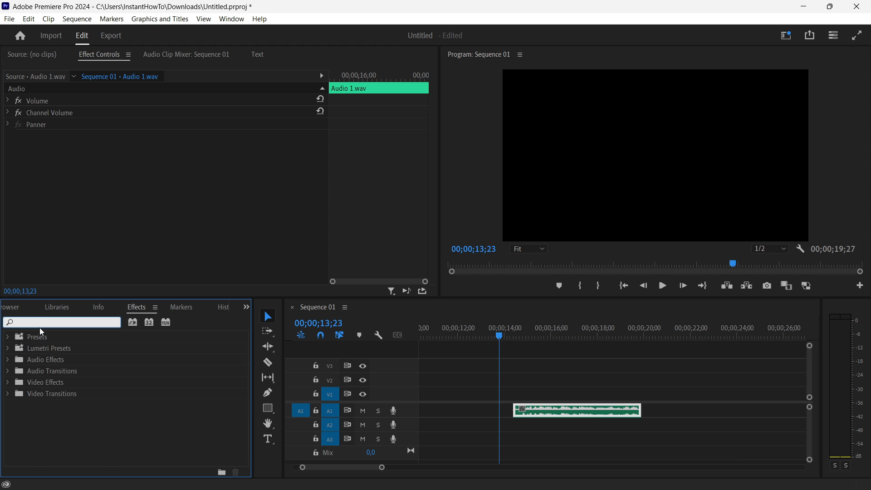
Search the effects library for 'compresso' to find Single-band Compressor
text(compresso)
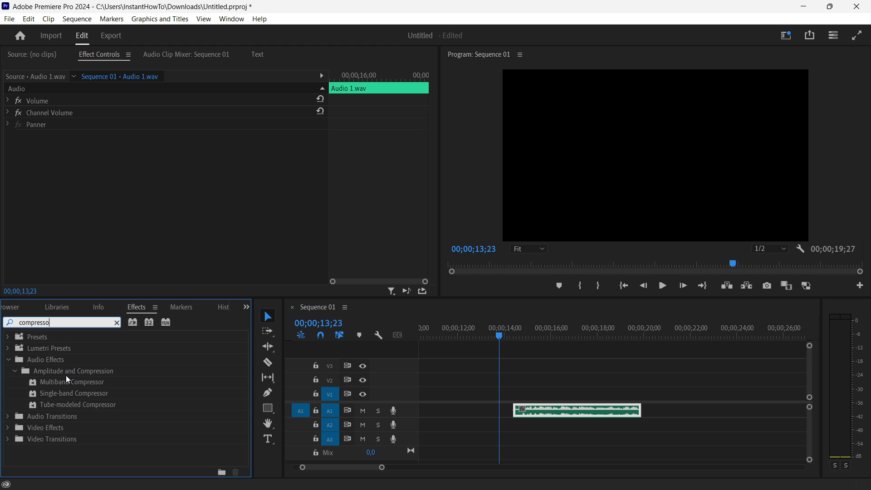
mouse_move(66, 380)
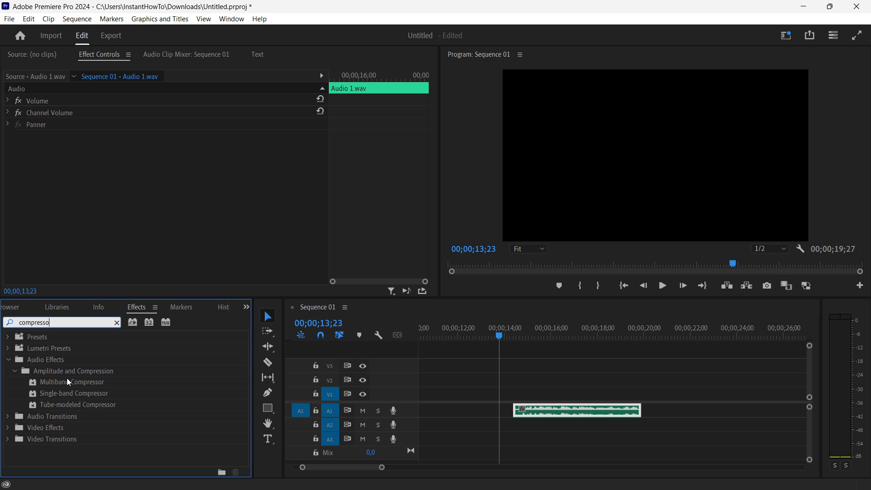
mouse_move(49, 399)
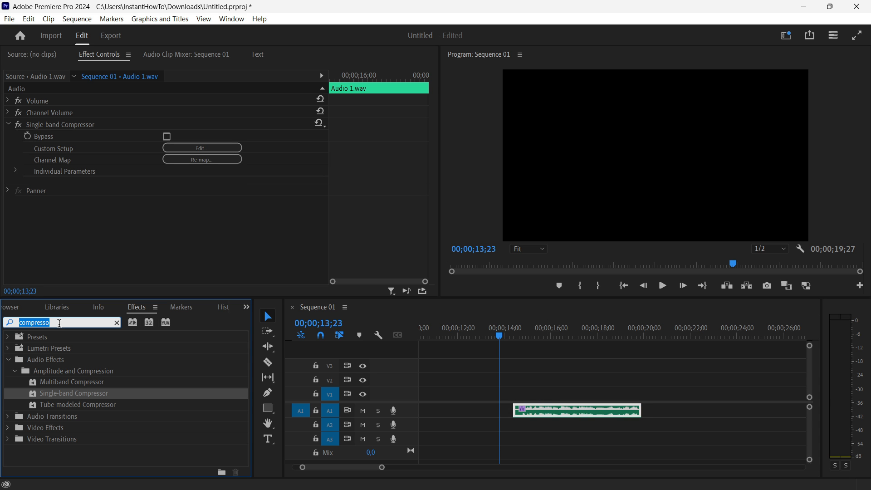
Search 'de' and drag DeNoise onto the Audio 1.wav clip
text(deno)
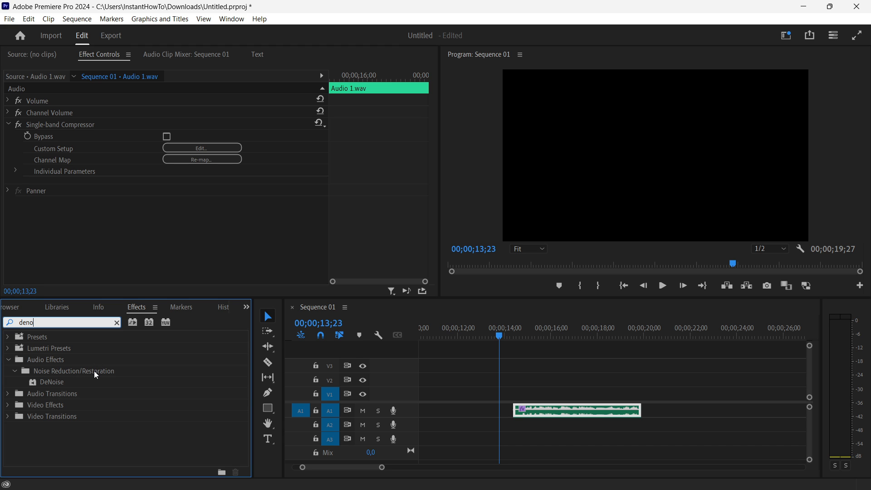
drag(52, 381, 575, 410)
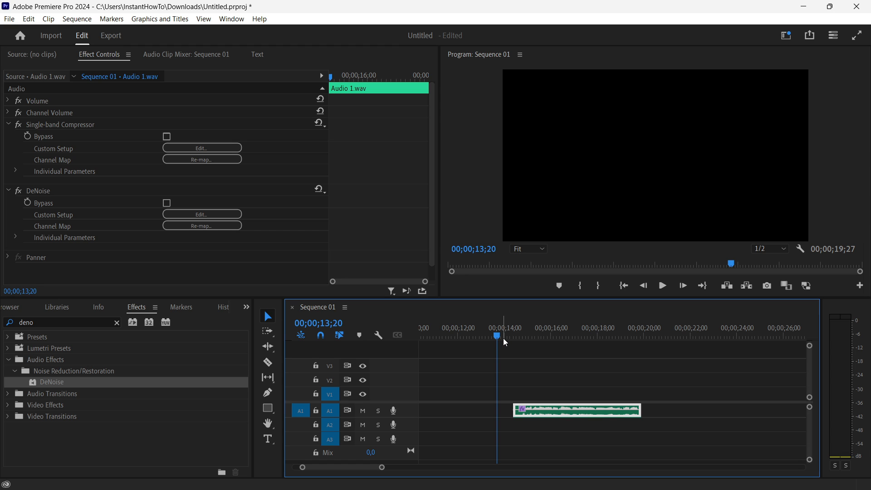
Move the Sequence 01 playhead back to 00;00;13;09
drag(497, 336, 489, 336)
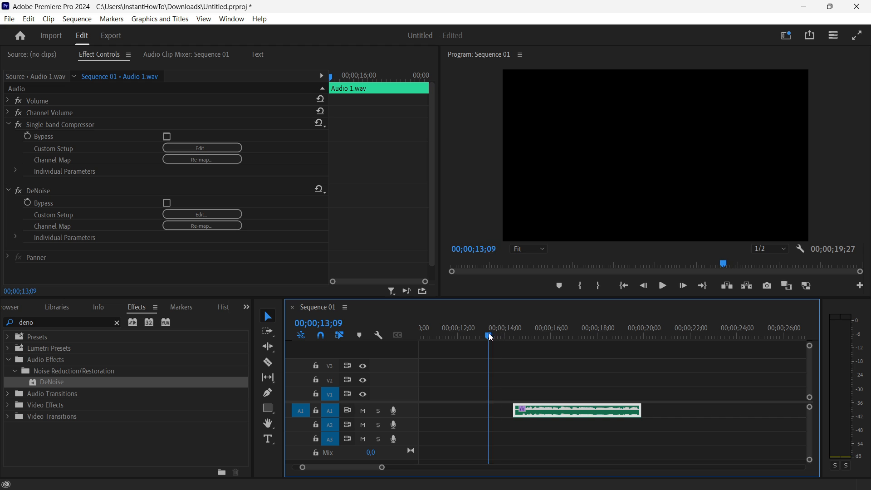